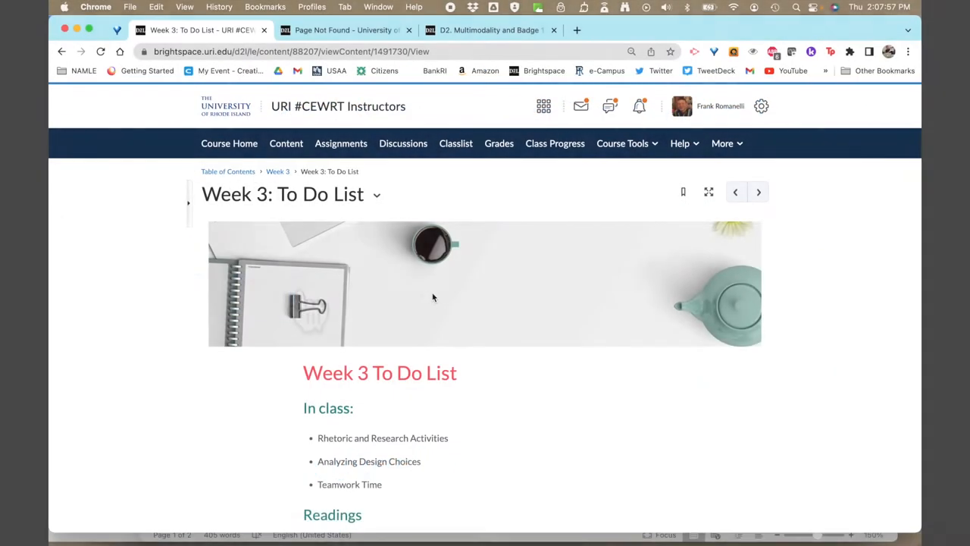
- Edit the Week 3 To Do List in HTML mode and select the Week 3 Discussion Post 3 title for linking
scroll("down", 3)
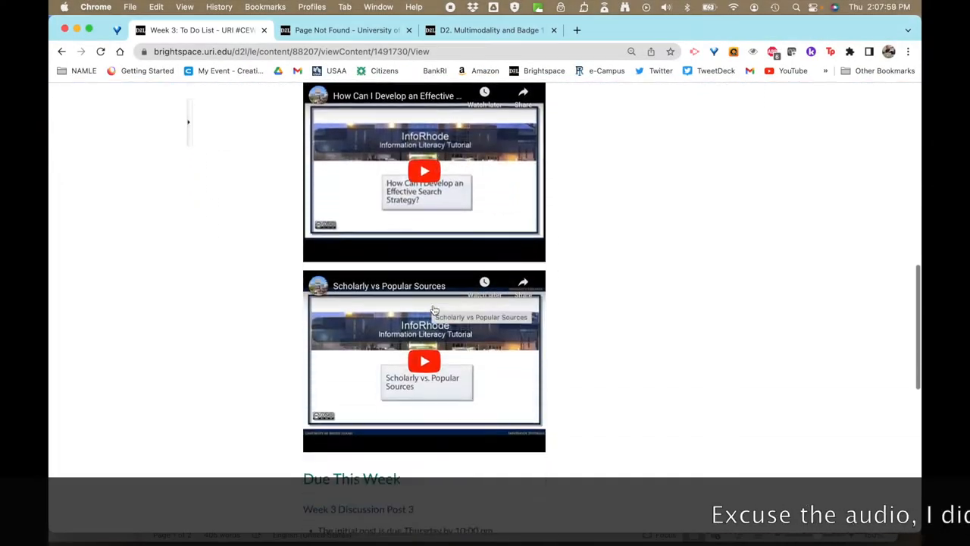
scroll("down", 3)
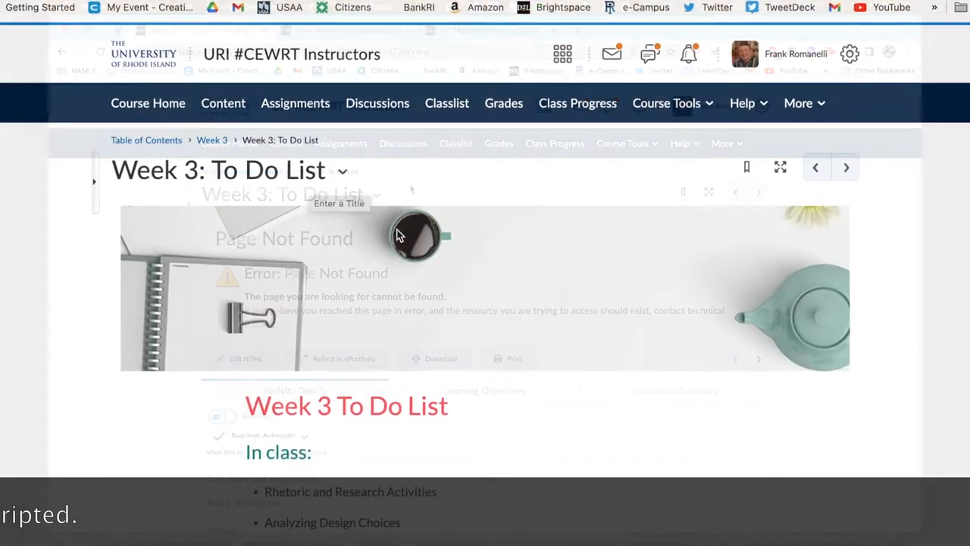
left_click(343, 170)
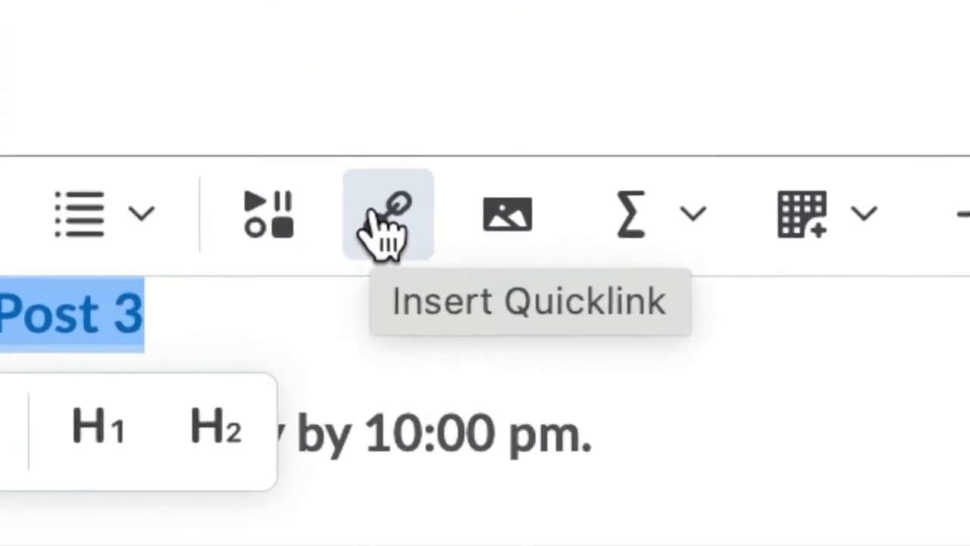
left_click(389, 213)
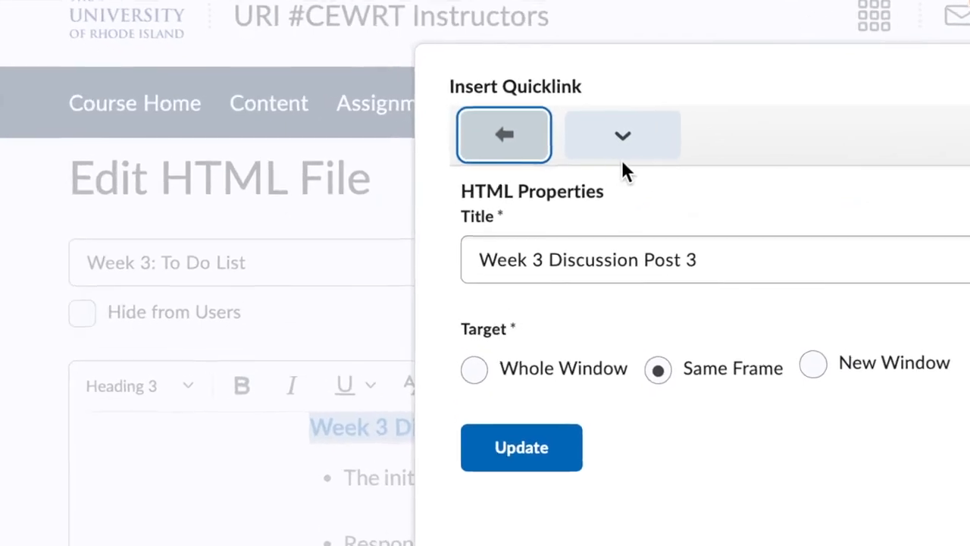
- Insert a Discussions Quicklink to the post topic in the Class Discussions forum
left_click(503, 135)
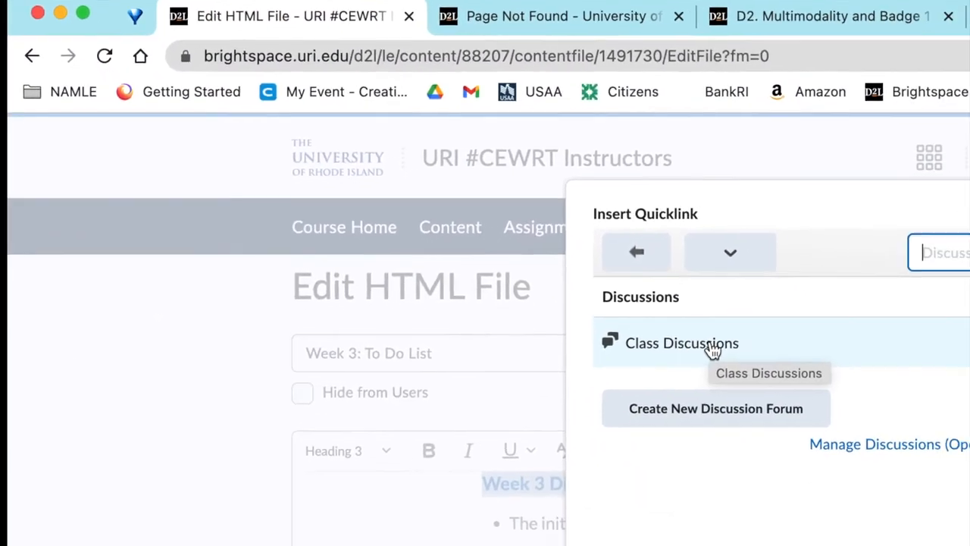
left_click(682, 343)
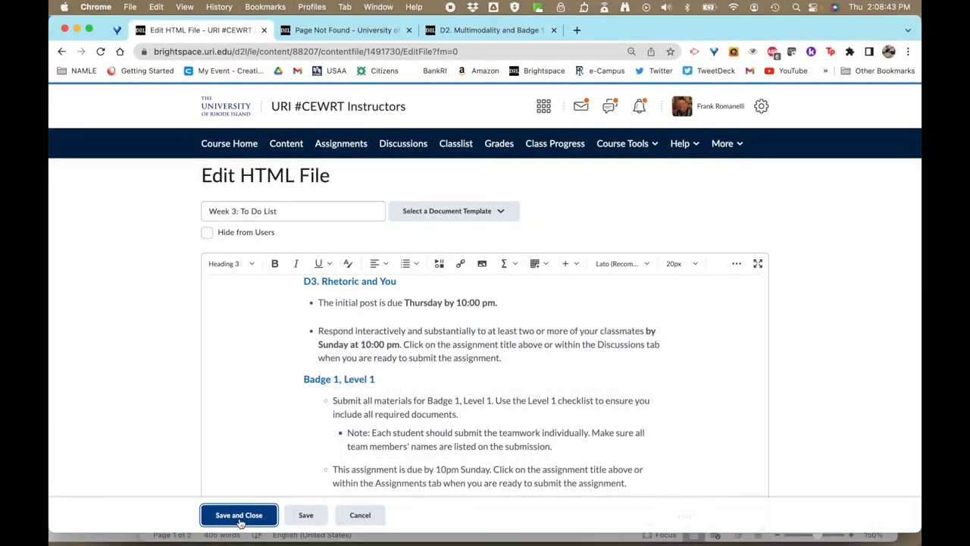
- Save and close the edited page, returning to the Week 3: To Do List view
left_click(240, 516)
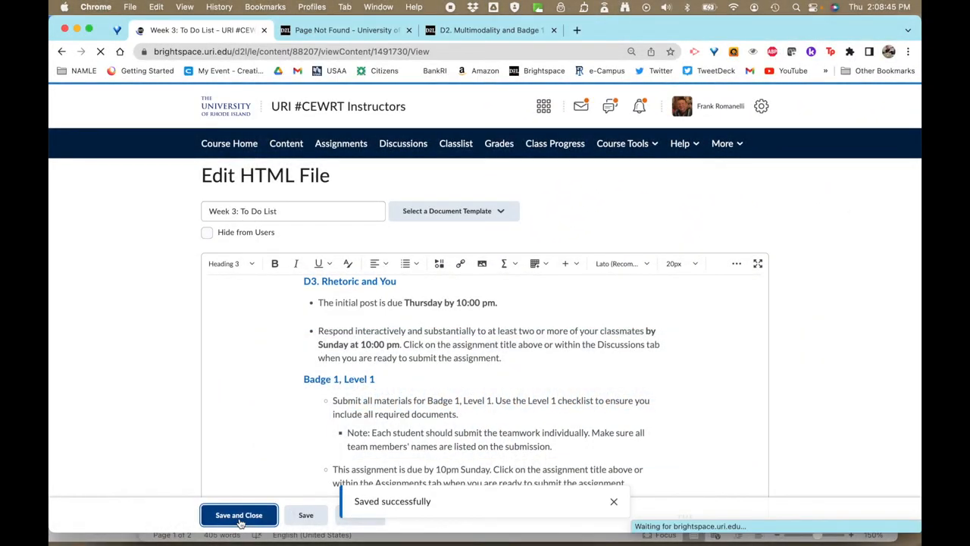
left_click(240, 515)
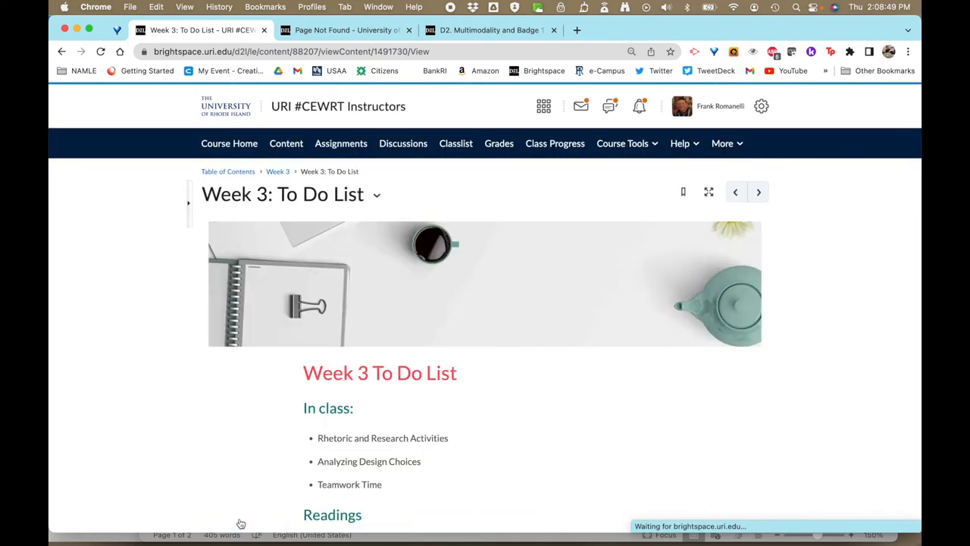
scroll("down", 3)
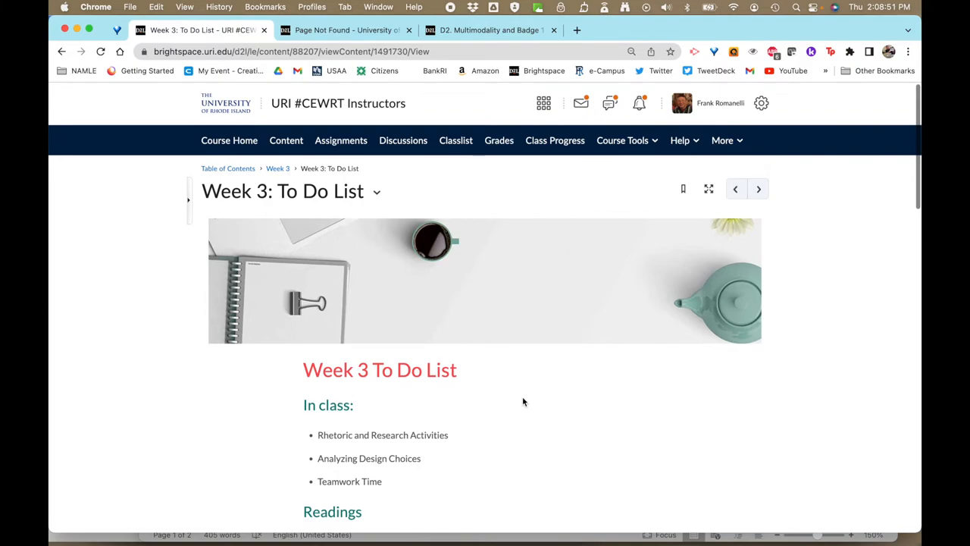